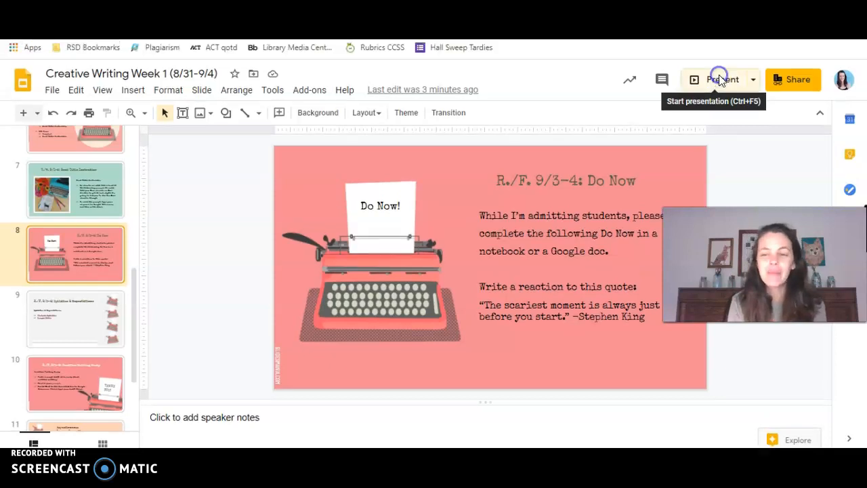
Start presenting the Creative Writing Week 1 deck from the Do Now slide
click(724, 78)
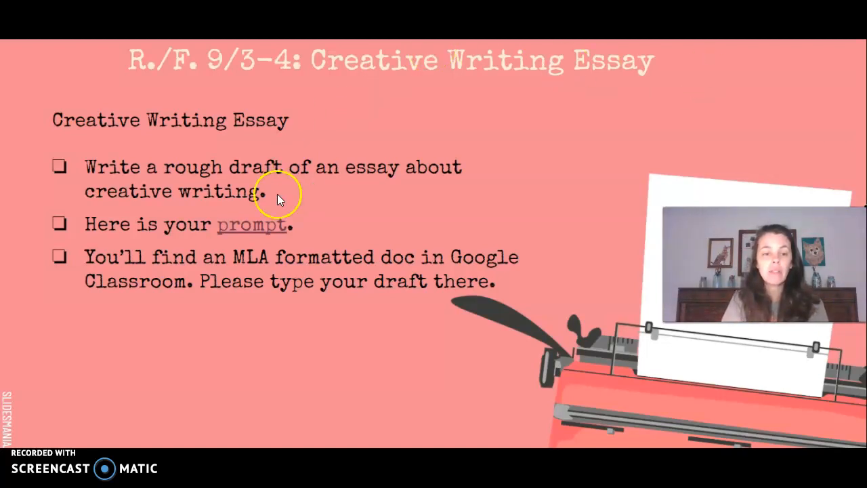
Follow the slide's prompt link into the What is Creative Writing essay doc and read through it
click(252, 225)
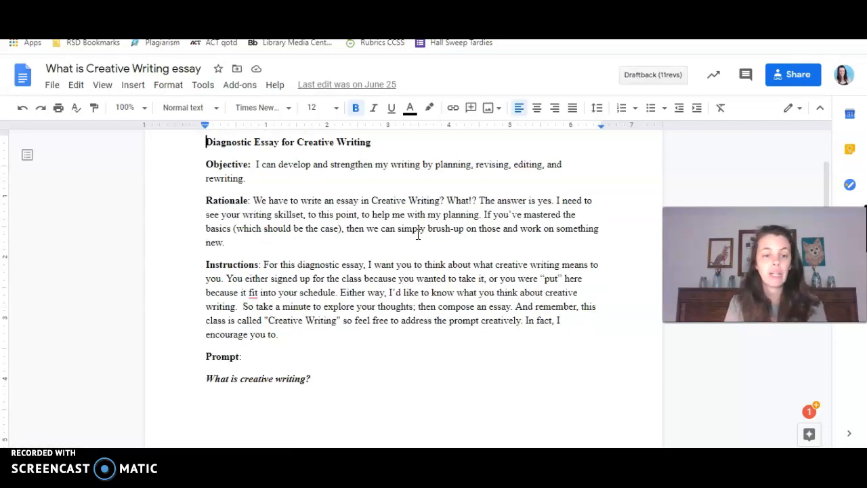
scroll(down, 3)
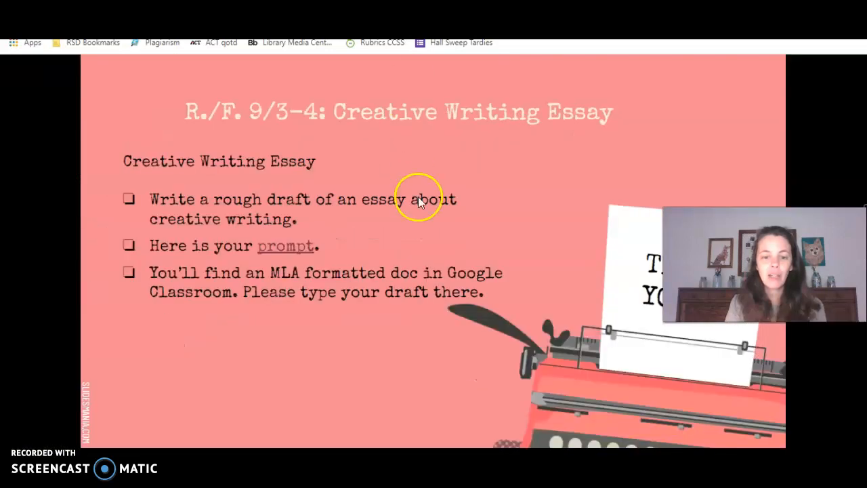
mouse_move(477, 223)
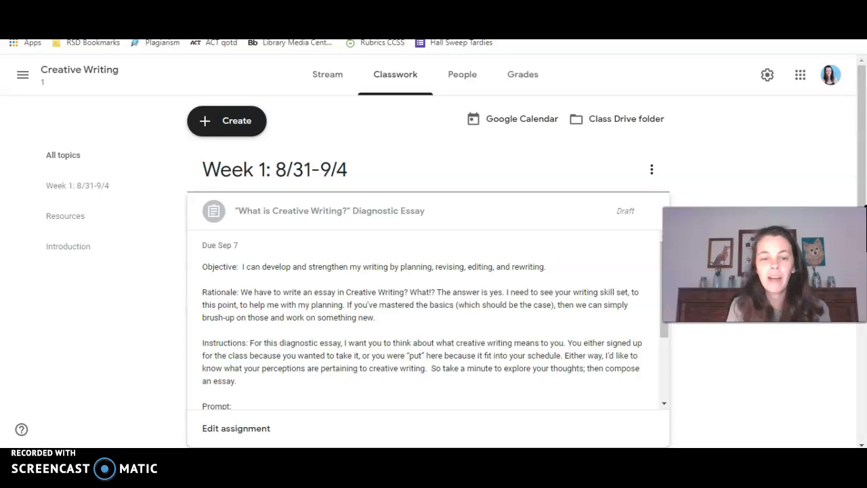
Scroll through the expanded Diagnostic Essay assignment on Classwork down to its 20-point rubric
scroll(down, 3)
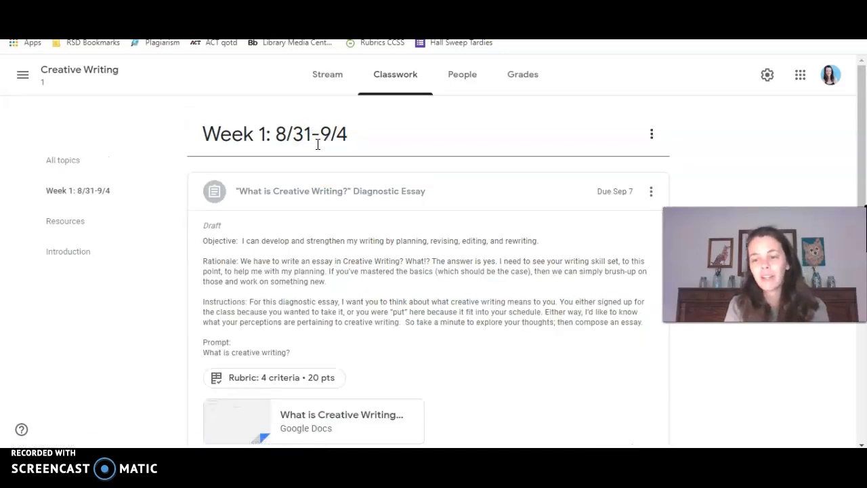
scroll(down, 3)
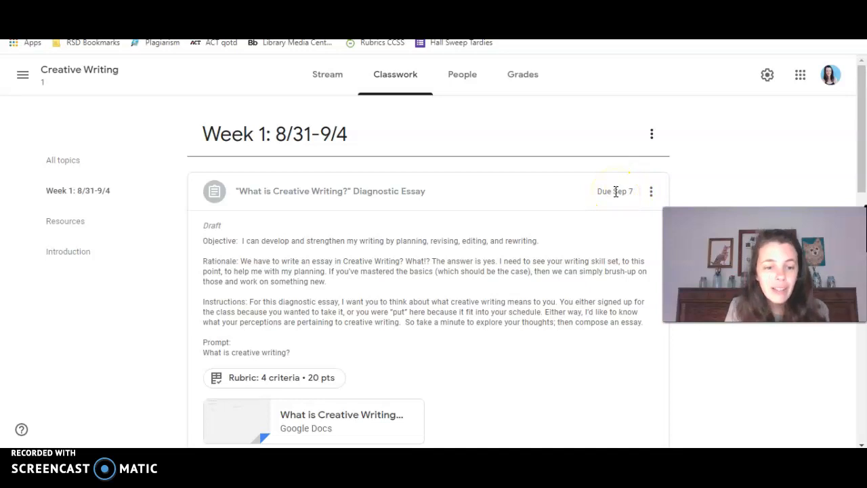
scroll(down, 3)
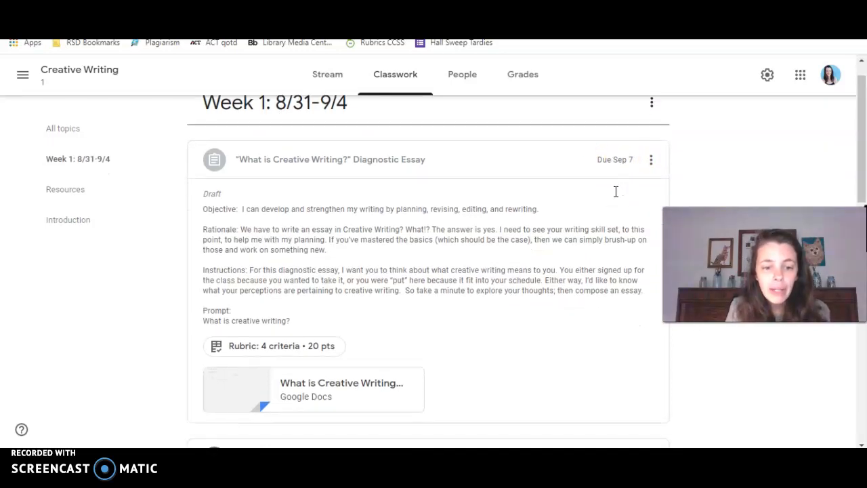
scroll(down, 3)
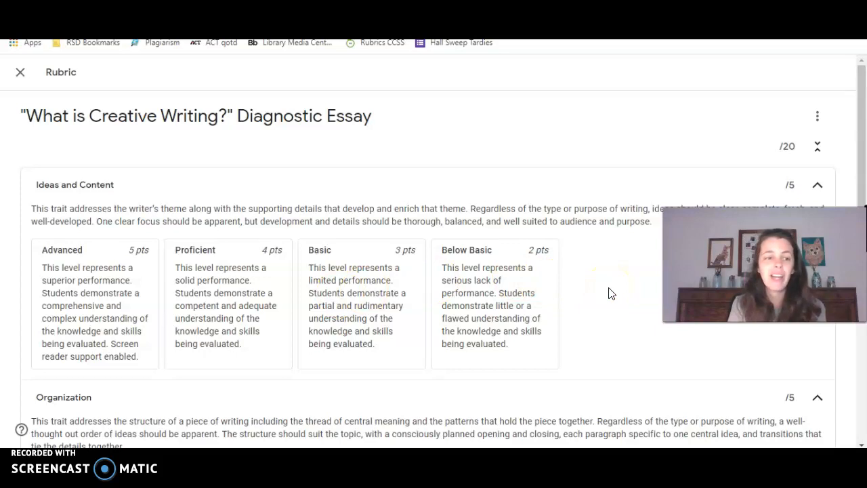
Review the rubric's criteria, then close it to return to the Classwork page
scroll(down, 3)
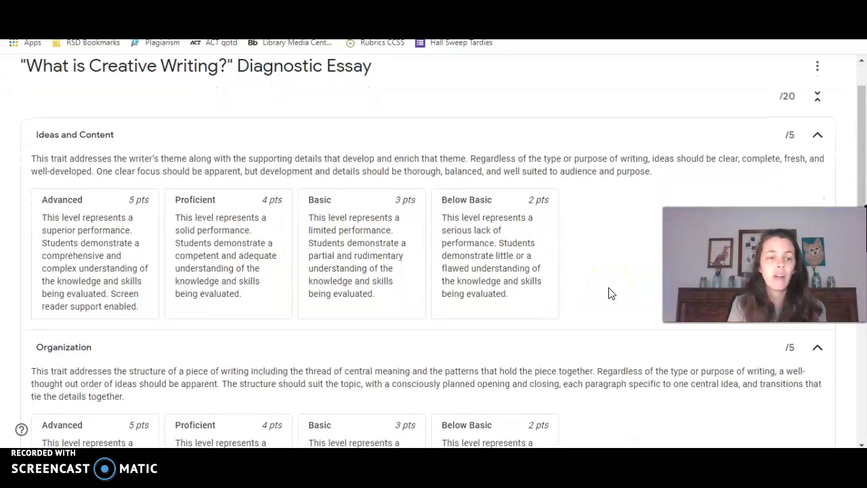
scroll(down, 3)
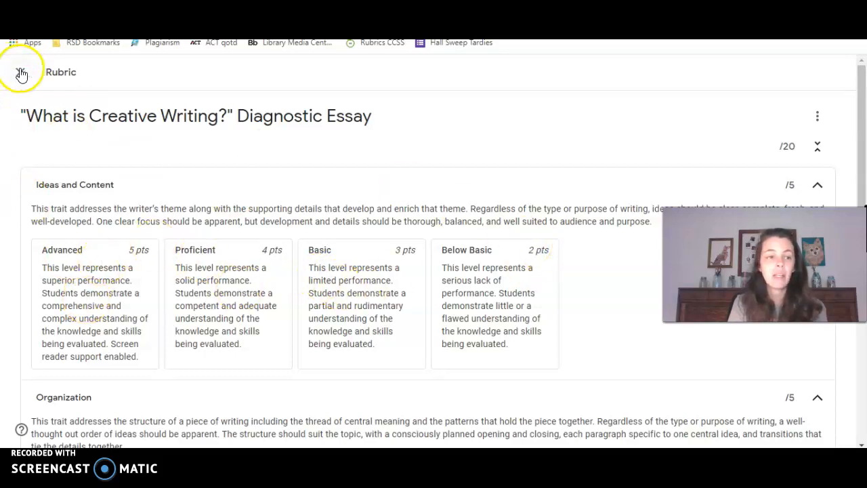
click(22, 72)
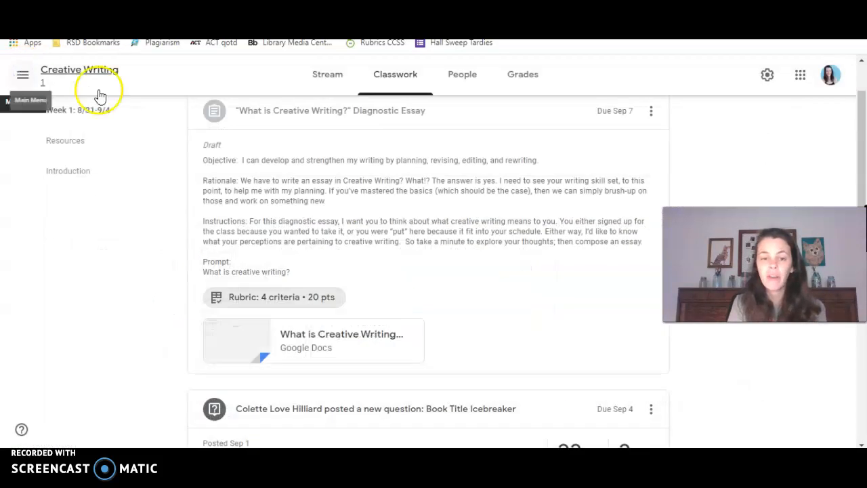